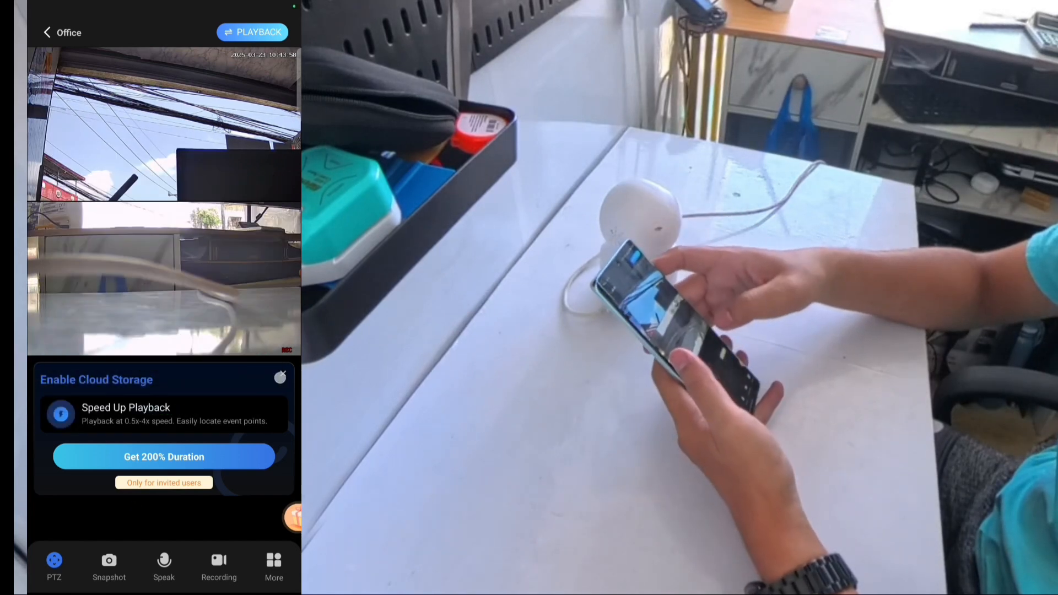
Step: Dismiss the Enable Cloud Storage banner and enter the Office camera's Settings
left_click(281, 377)
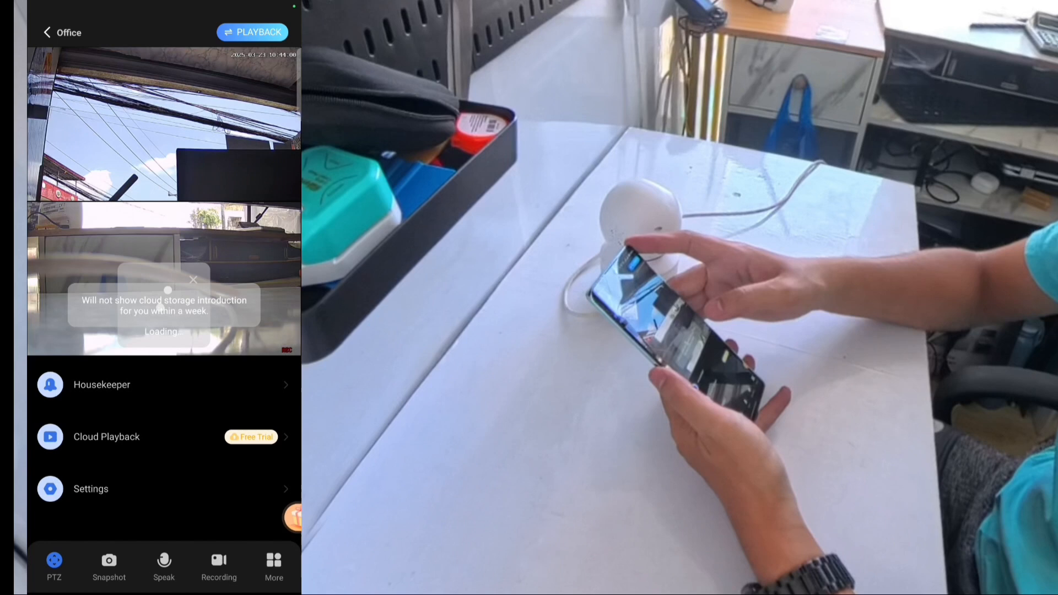
left_click(90, 488)
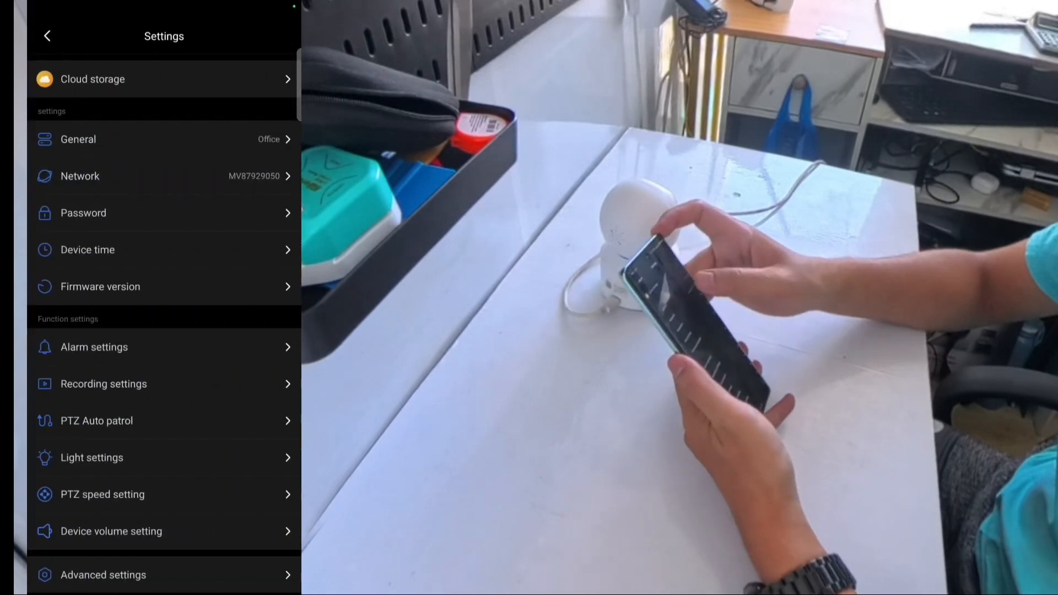
Step: Go to Network and expand the Wi-Fi station mode network dropdown
left_click(79, 176)
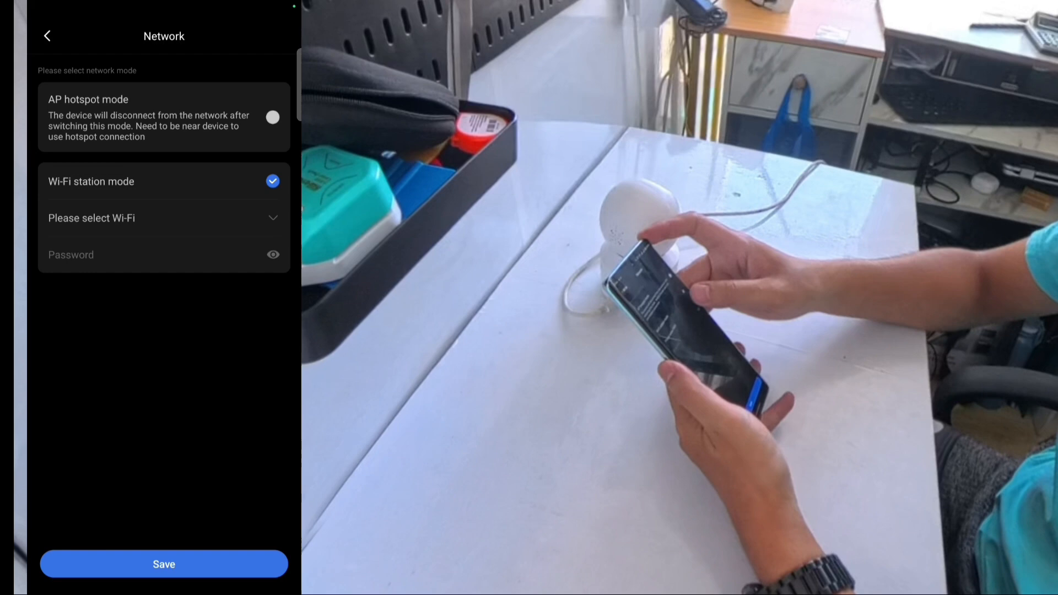
left_click(163, 218)
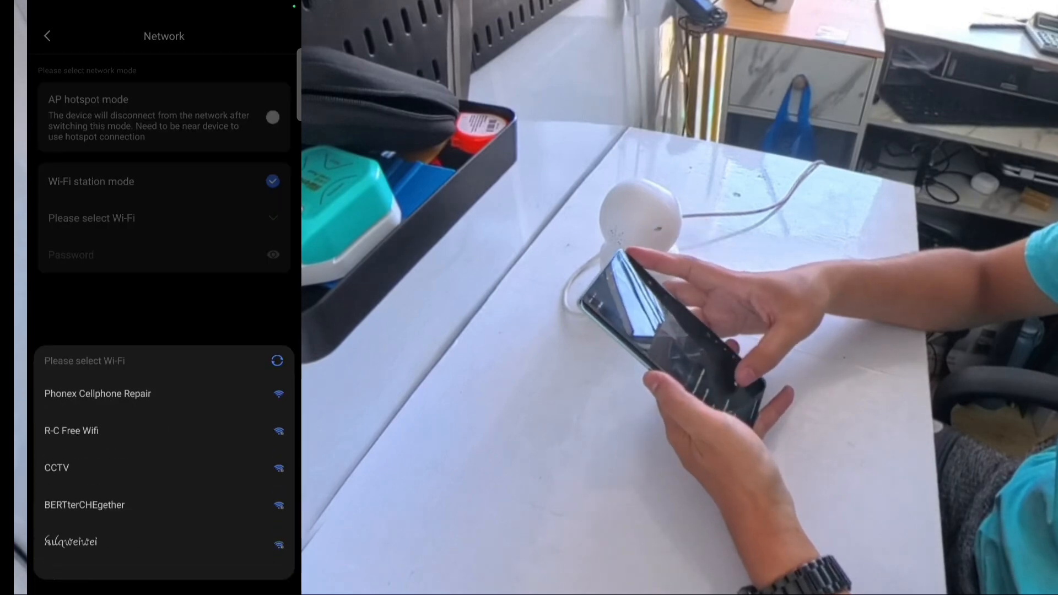
Step: Choose the BERTterCHEgether network with its password and save the station settings
left_click(85, 505)
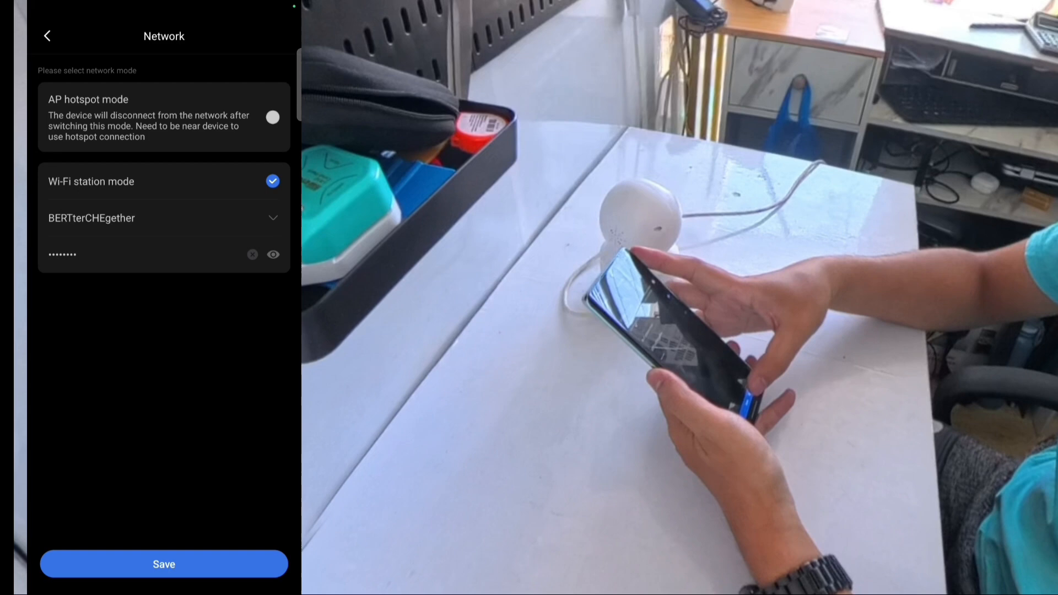
left_click(163, 563)
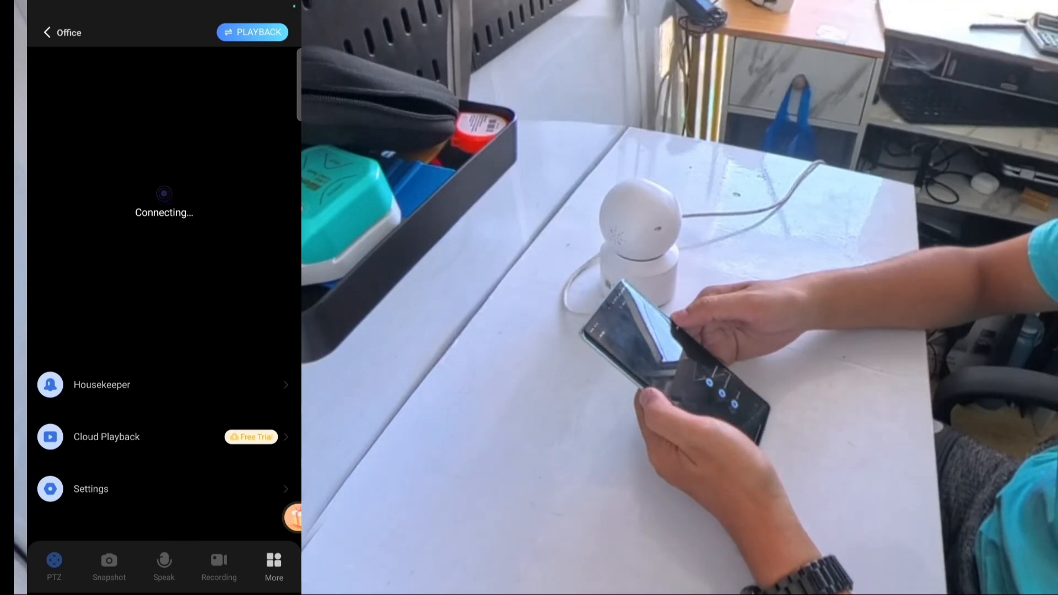
Step: Return to My home and reopen the Office camera's live view once it shows LAN
left_click(48, 32)
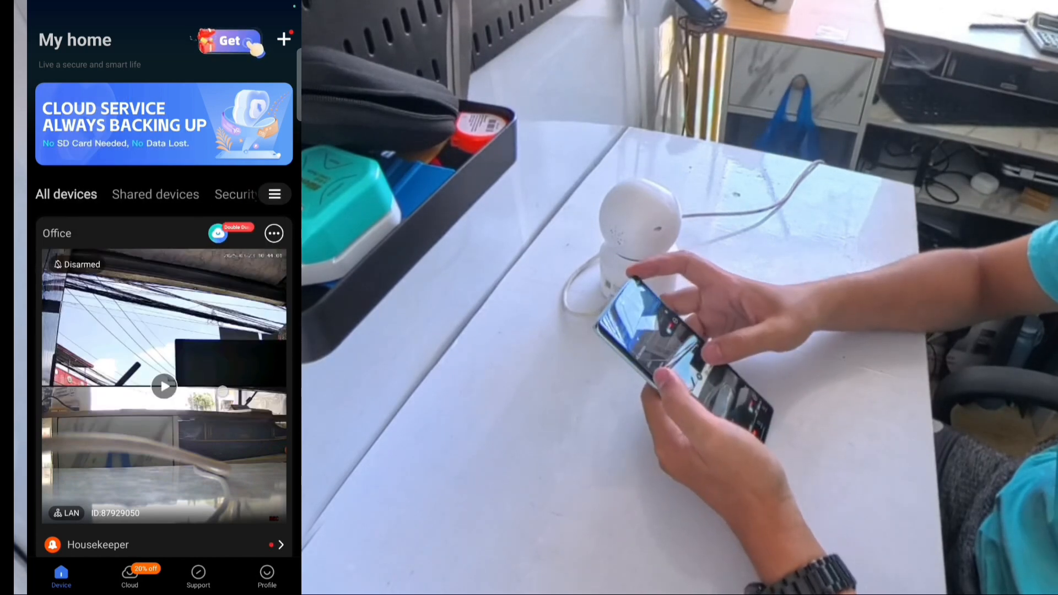
left_click(163, 386)
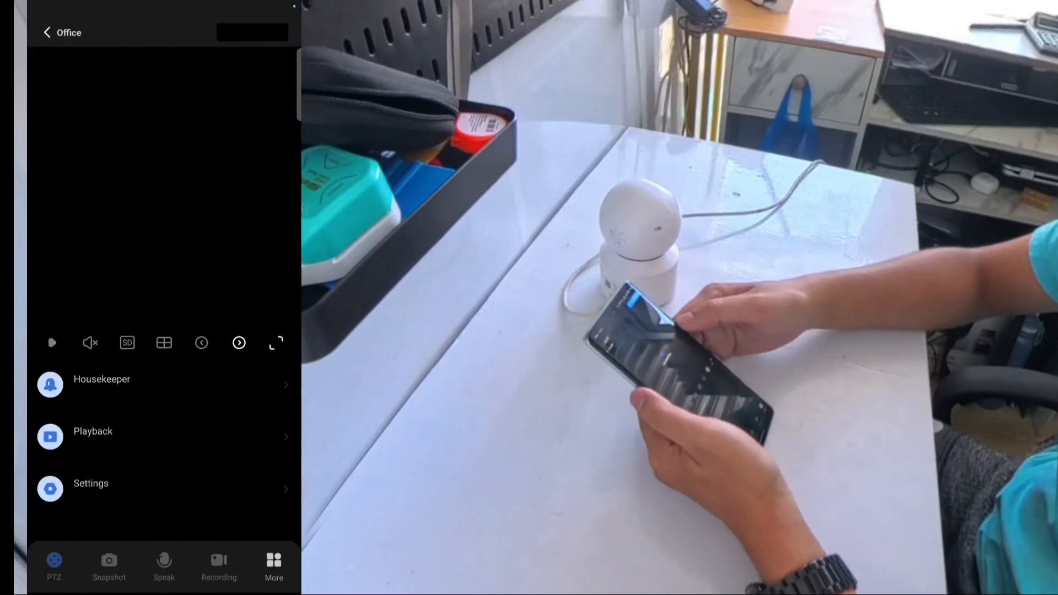